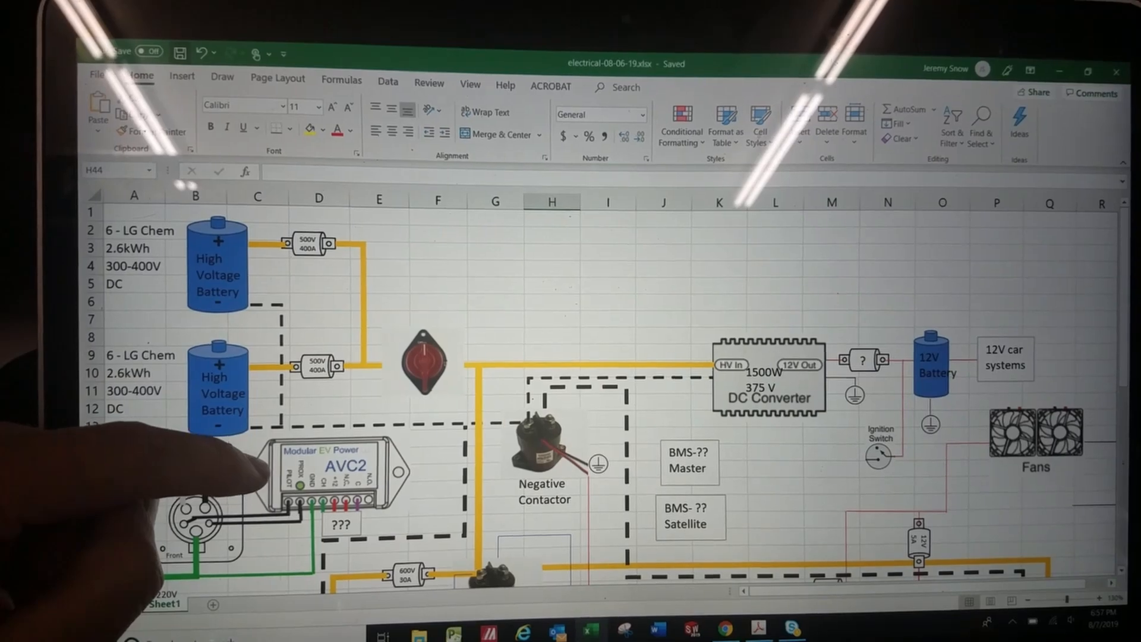
scroll("down", 3)
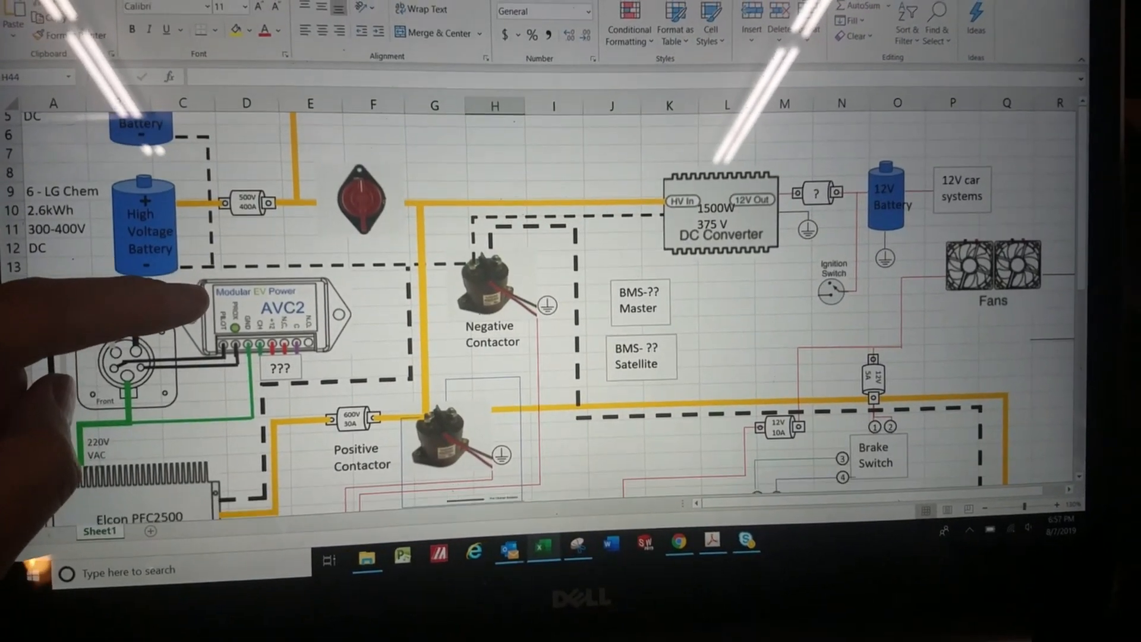
scroll("down", 3)
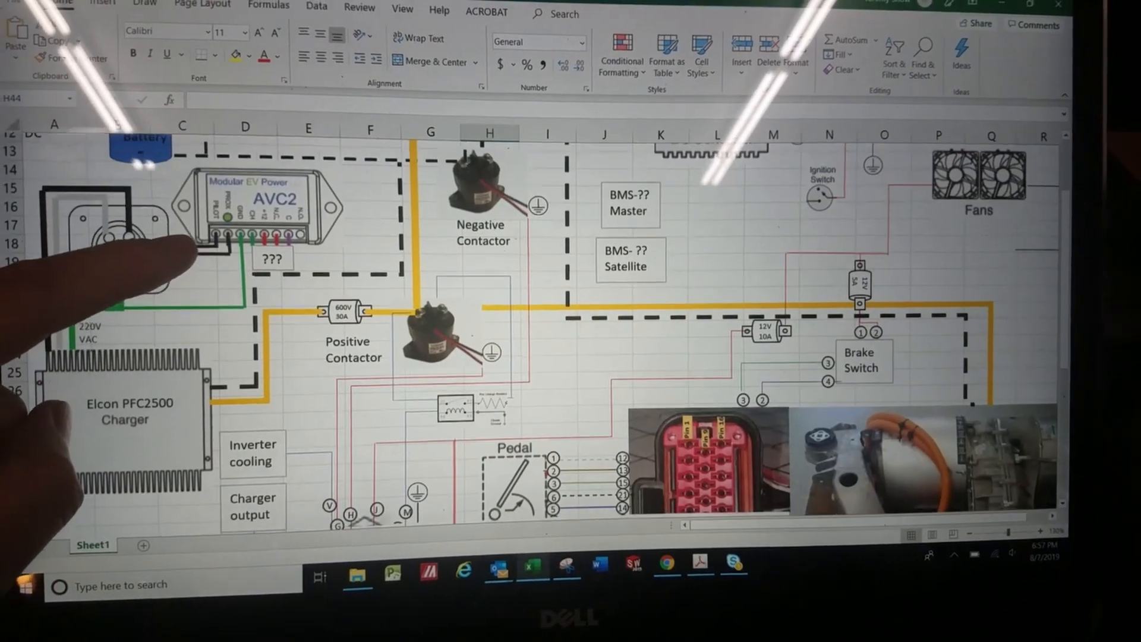
scroll("down", 3)
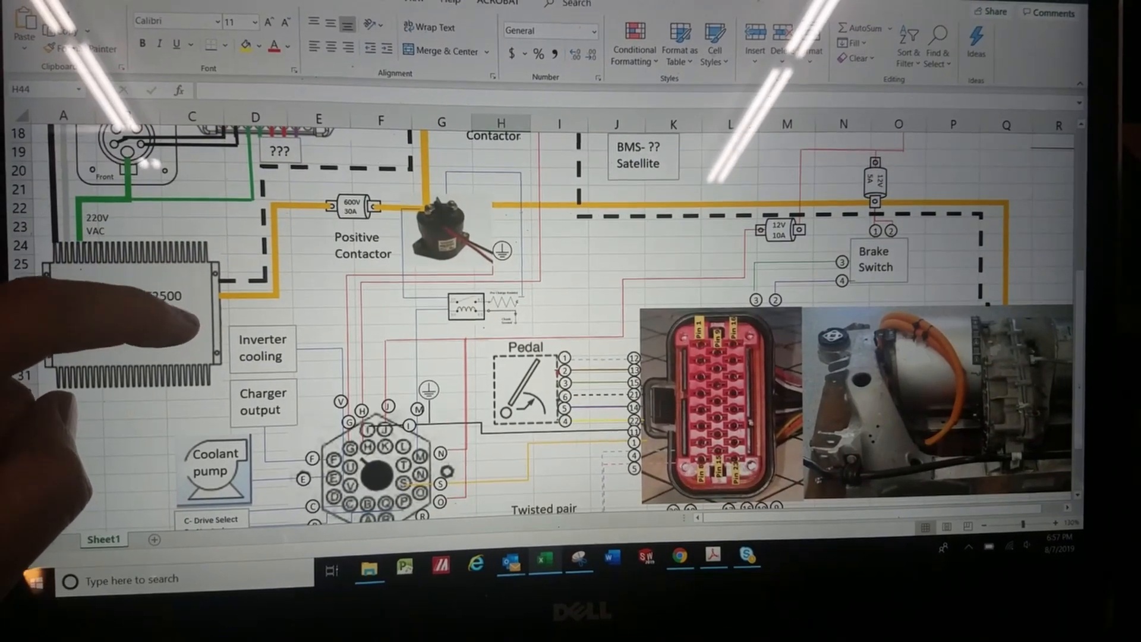
scroll("down", 3)
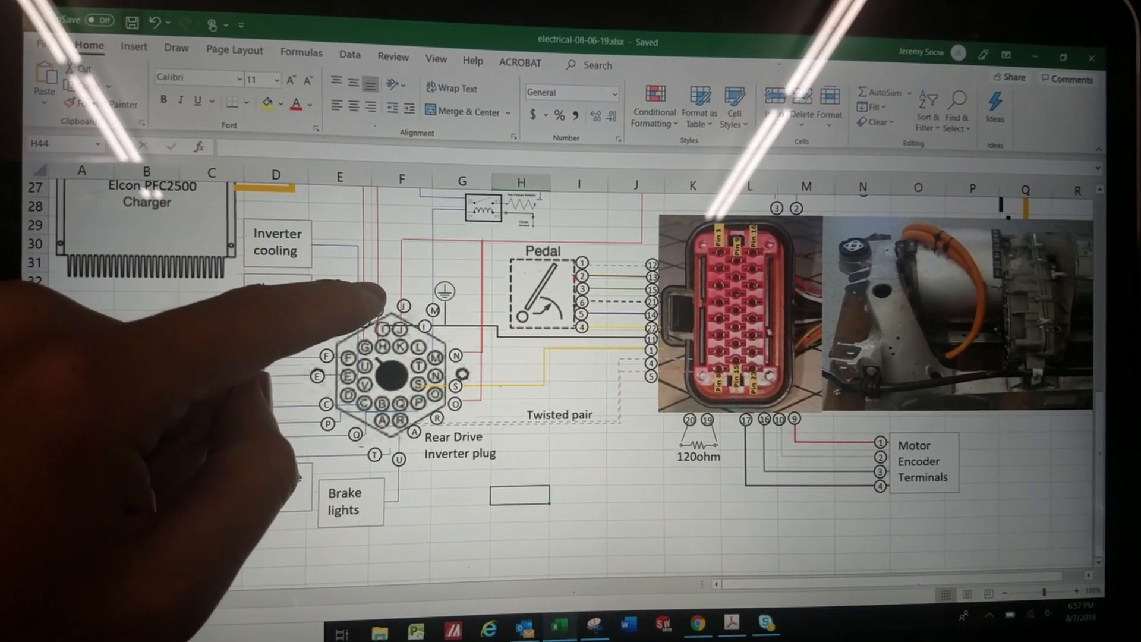
scroll("up", 3)
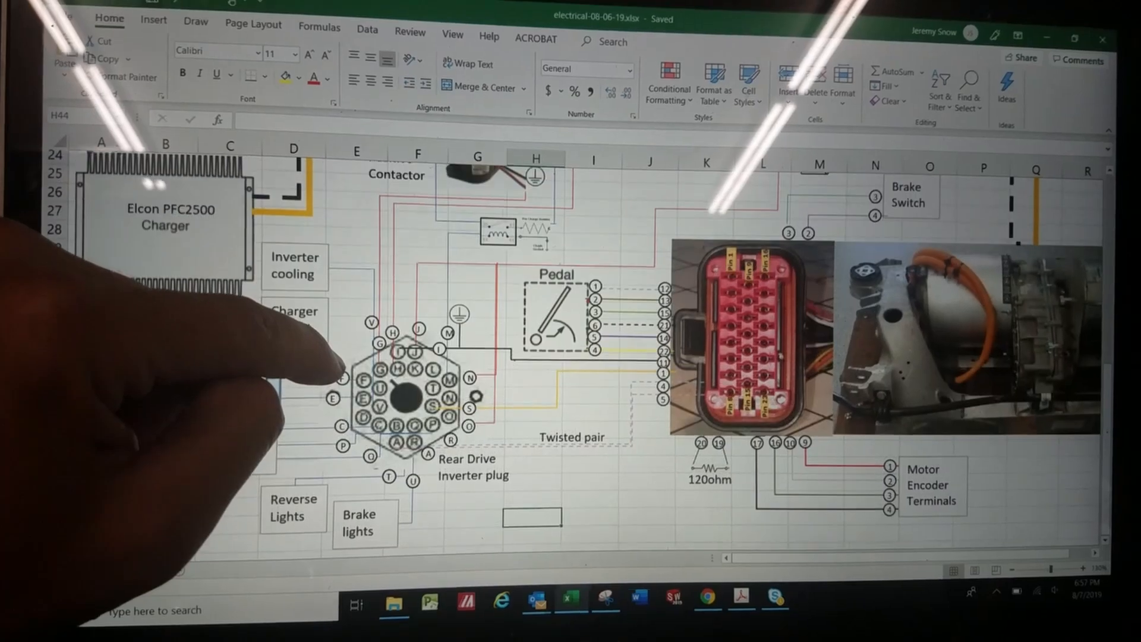